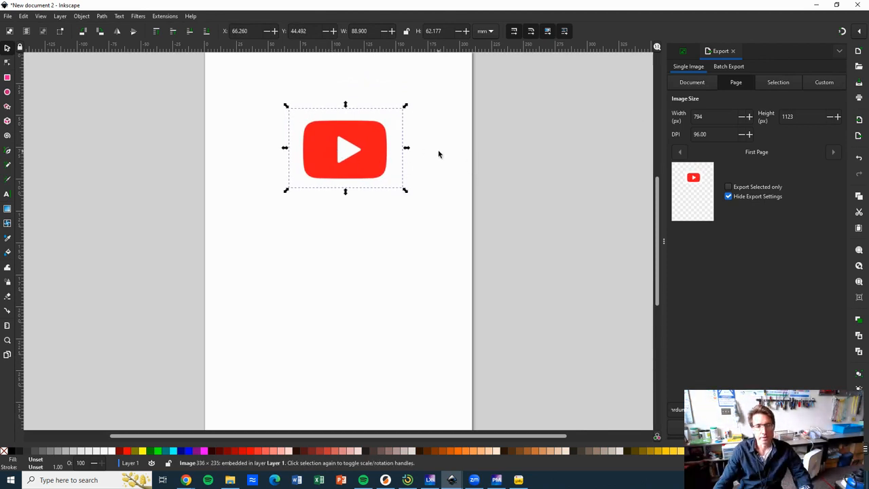
Step: Add a new layer named Layer 2 above Layer 1, which holds the YouTube logo
click(447, 158)
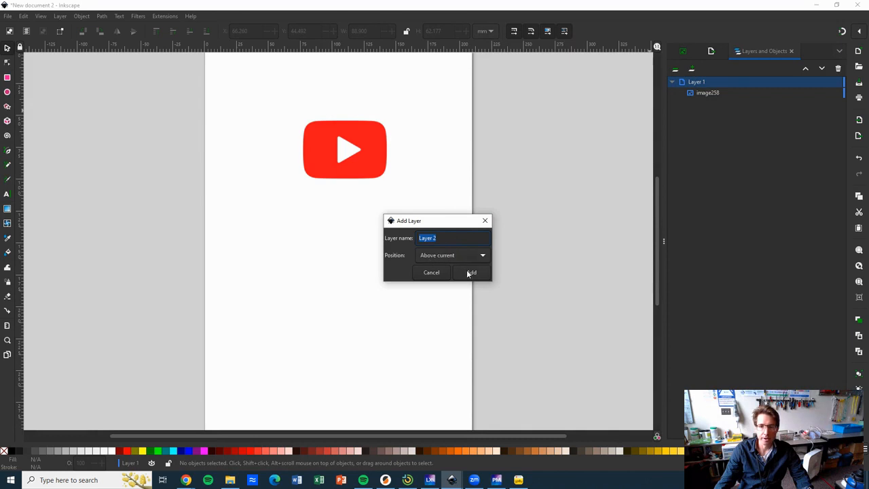
click(471, 272)
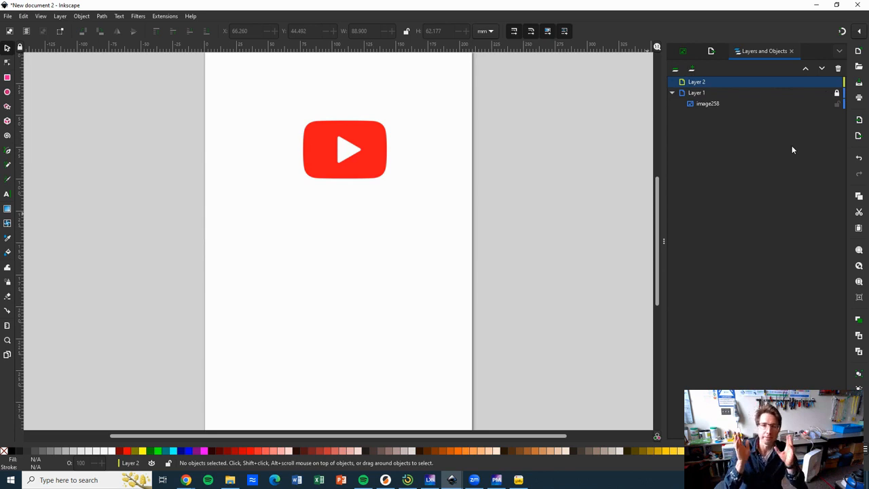